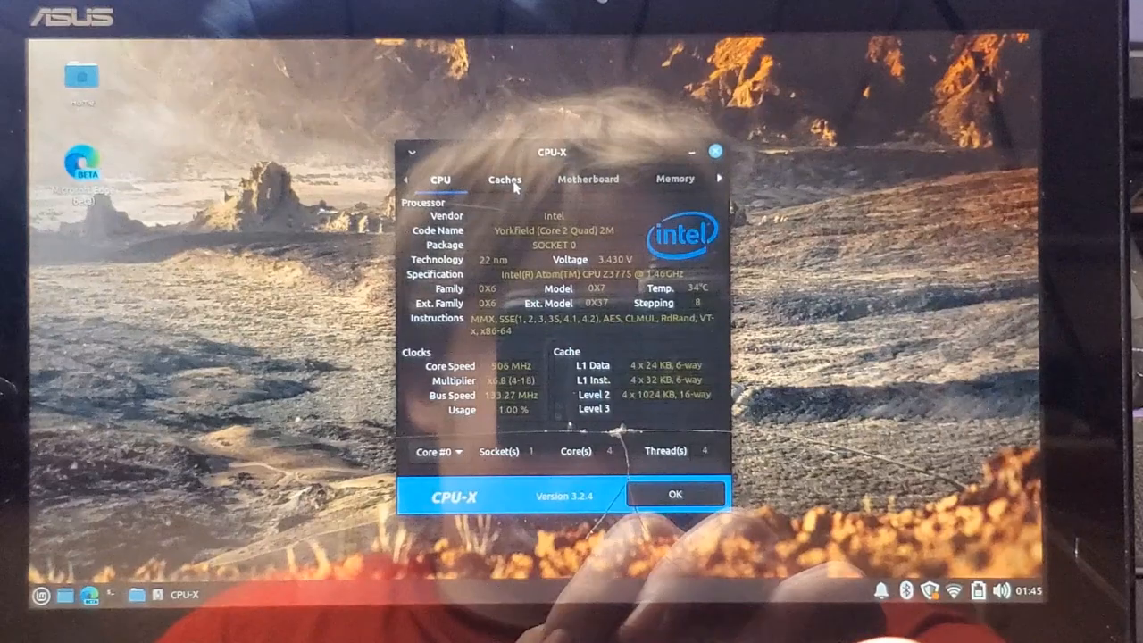
- Browse CPU-X's cache, benchmark, memory and processor overview sections
{"action": "left_click", "coordinate": [504, 179]}
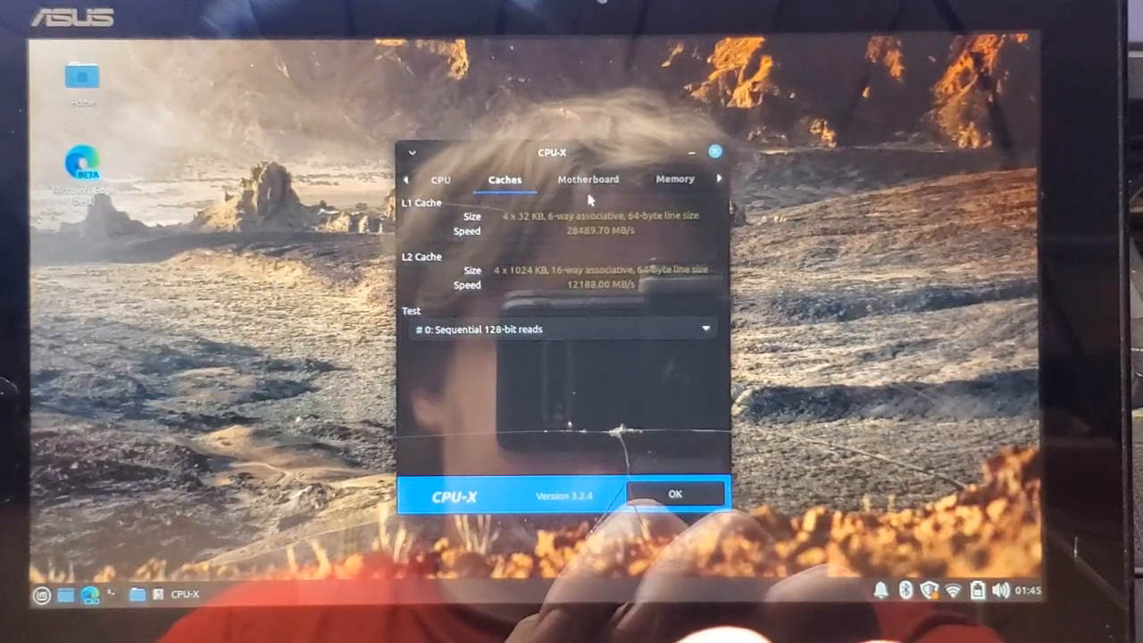
{"action": "left_click", "coordinate": [587, 179]}
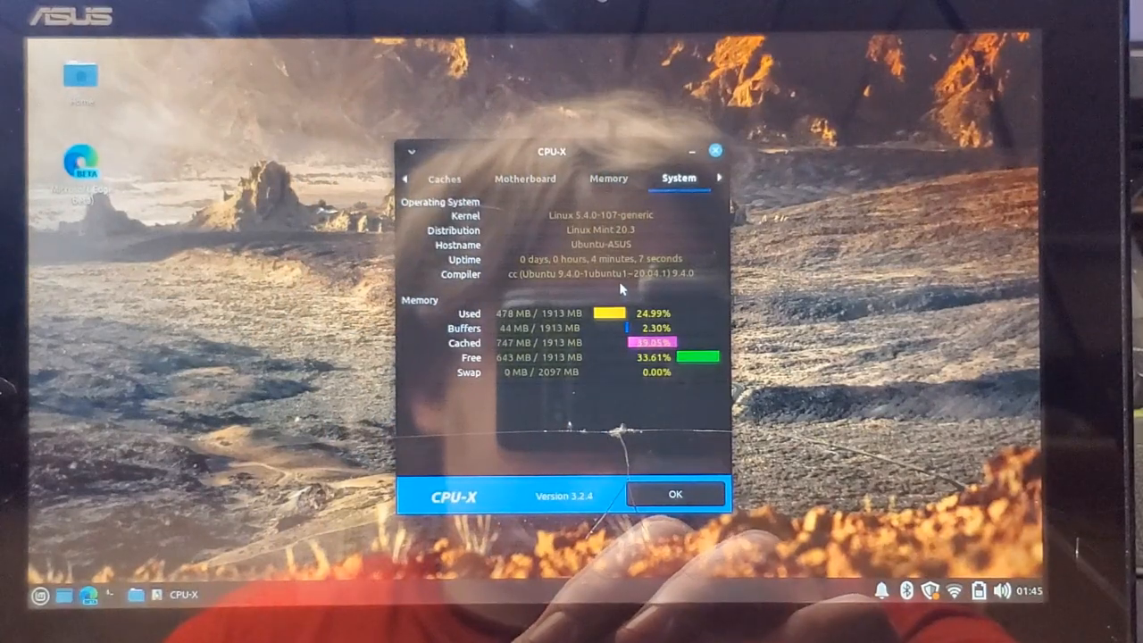
{"action": "left_click", "coordinate": [720, 178]}
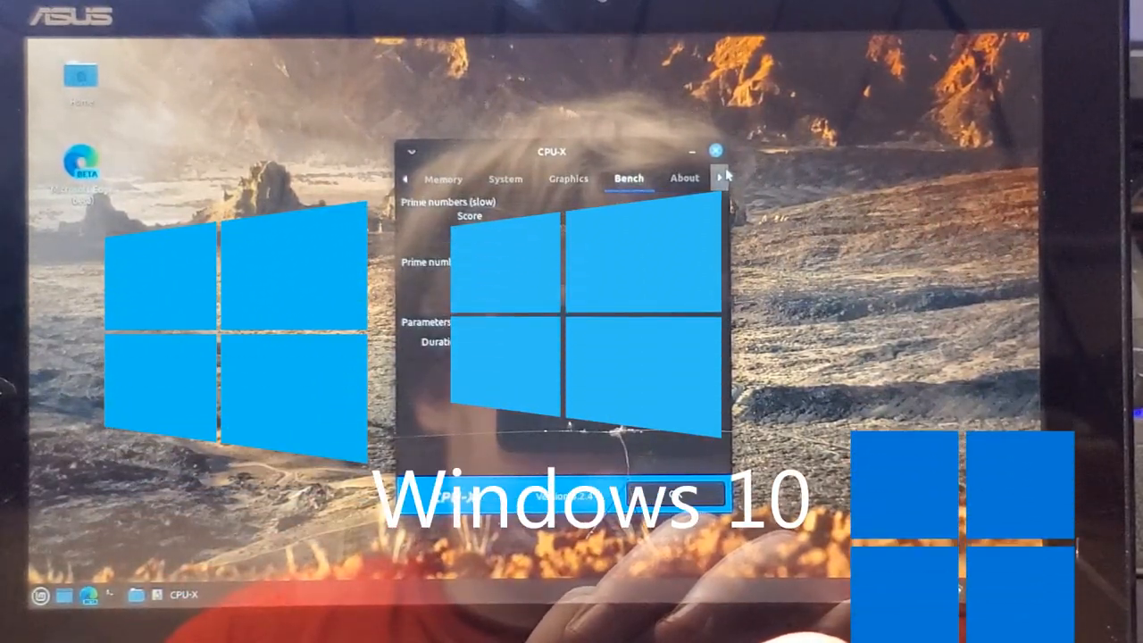
{"action": "left_click", "coordinate": [684, 179]}
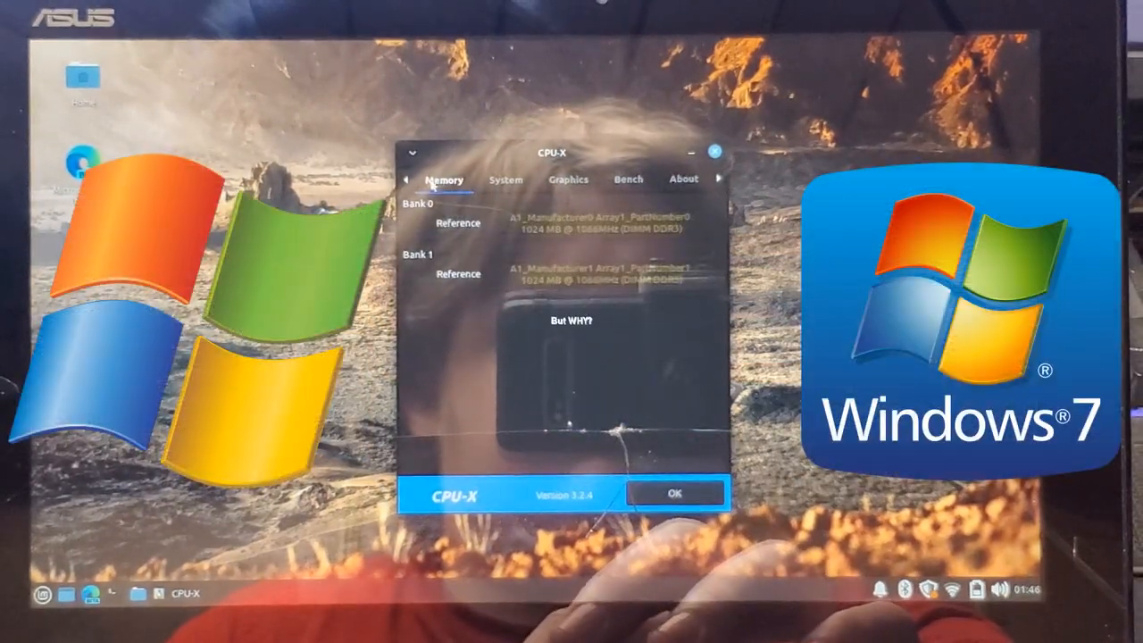
{"action": "left_click", "coordinate": [407, 179]}
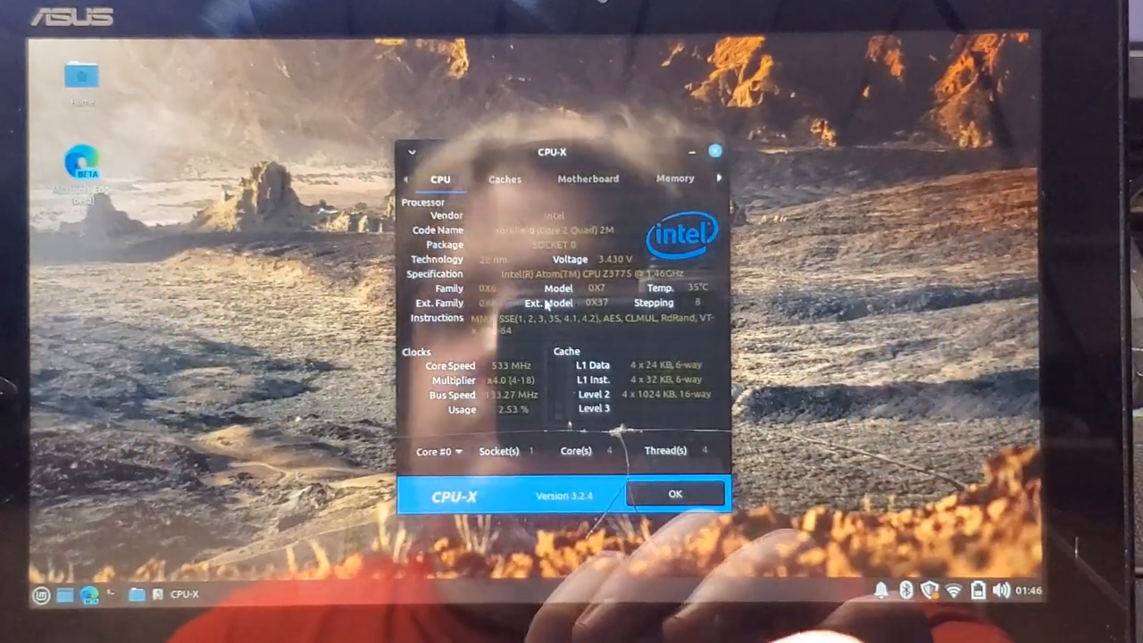
{"action": "left_click", "coordinate": [675, 178]}
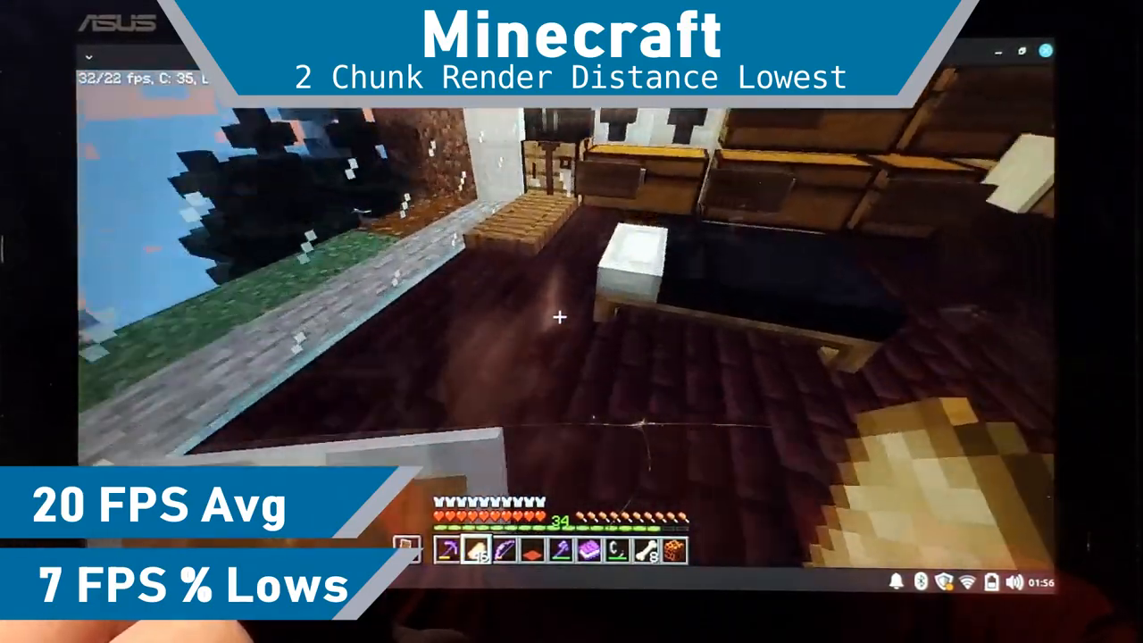
{"action": "mouse_move", "coordinate": [560, 317]}
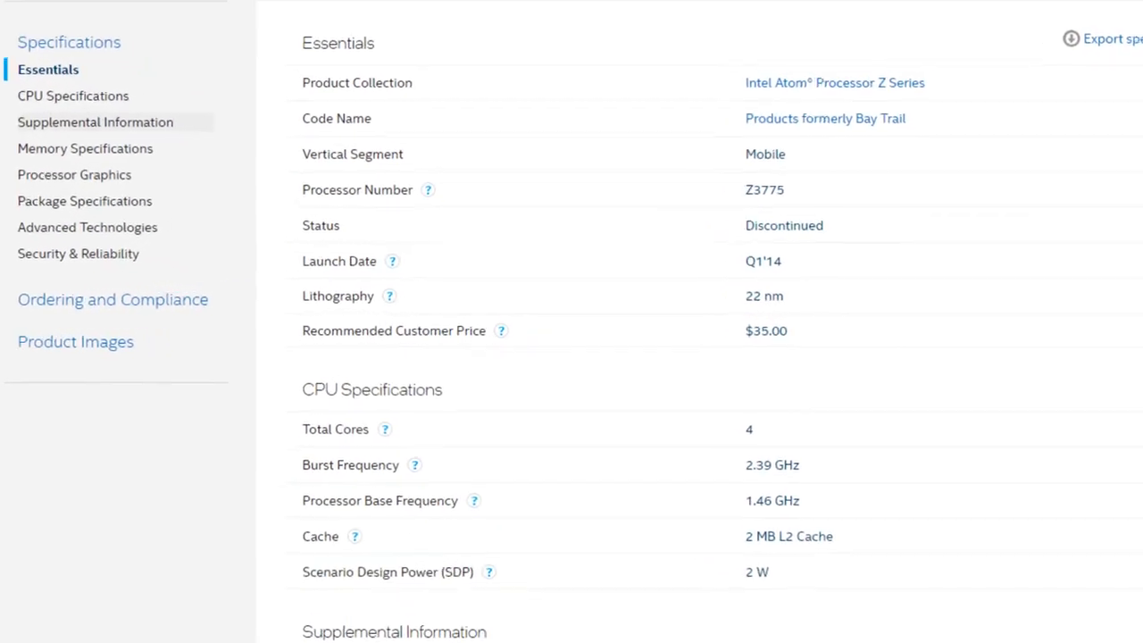
- Scroll to the essay's end and type "Yep stu" after the closing sentence
{"action": "scroll", "scroll_direction": "down", "scroll_amount": 3}
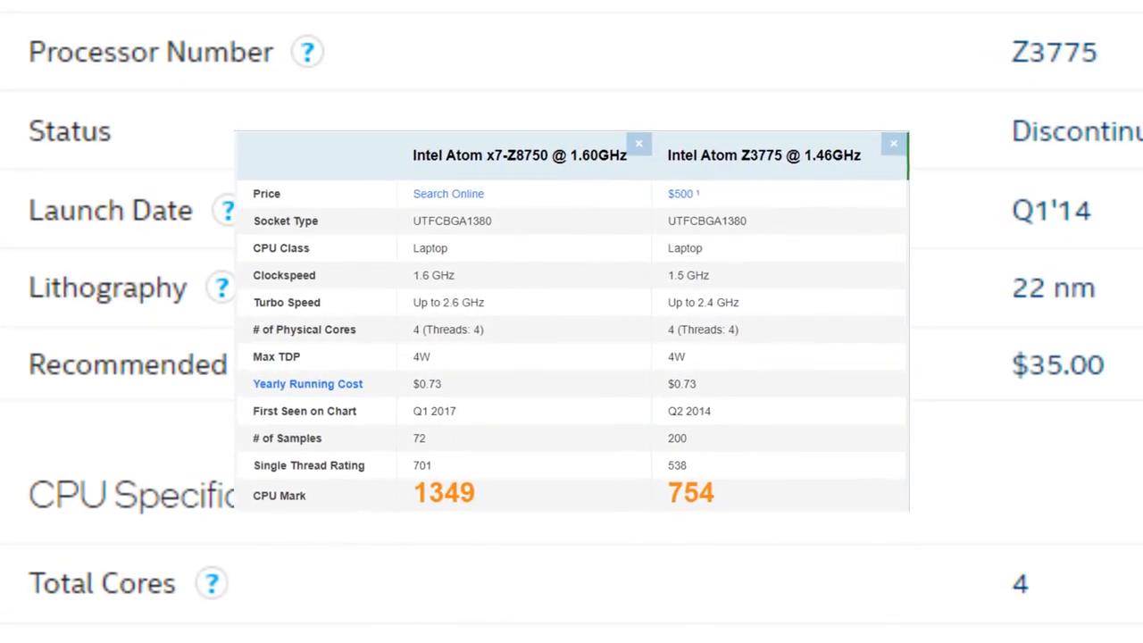
{"action": "left_click", "coordinate": [893, 144]}
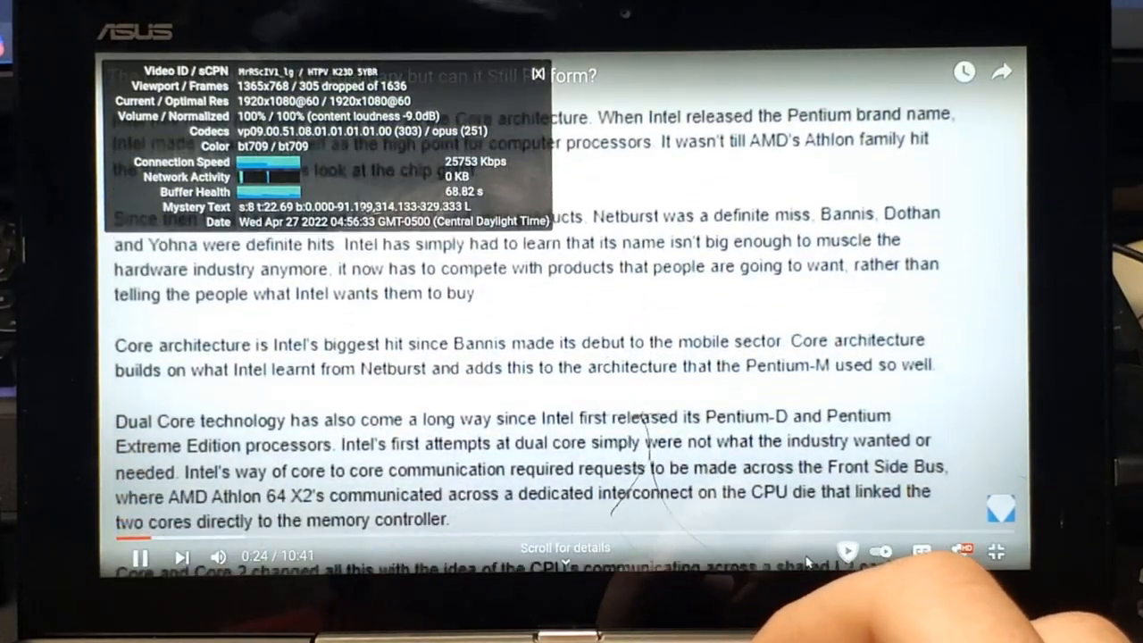
{"action": "scroll", "scroll_direction": "down", "scroll_amount": 3}
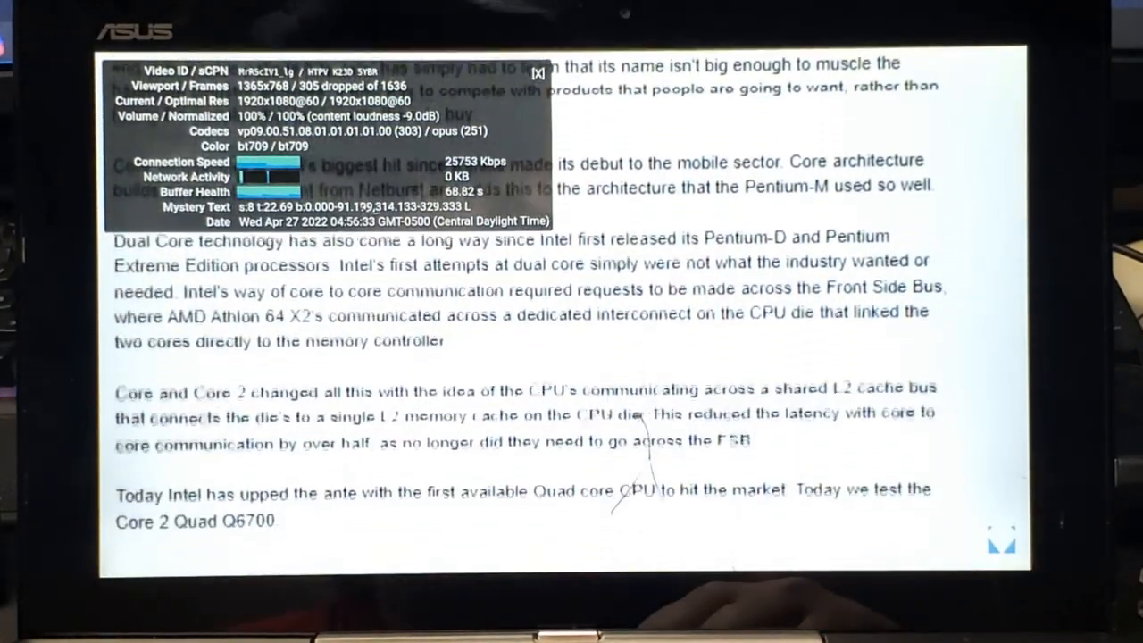
{"action": "scroll", "scroll_direction": "down", "scroll_amount": 3}
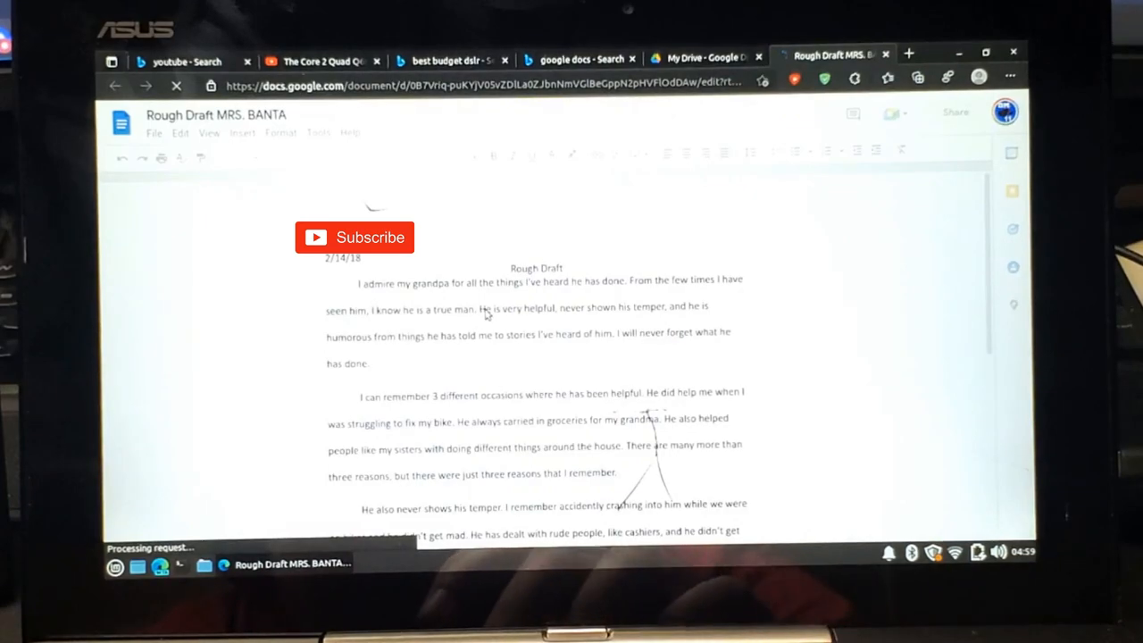
{"action": "scroll", "scroll_direction": "down", "scroll_amount": 3}
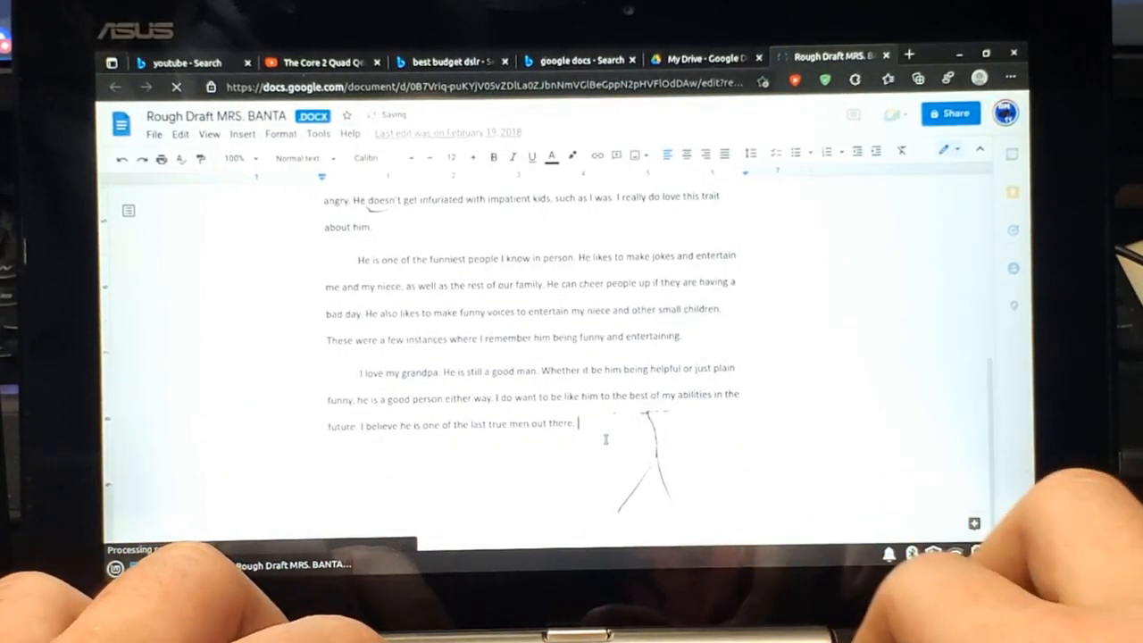
{"action": "type", "text": "Yep stu"}
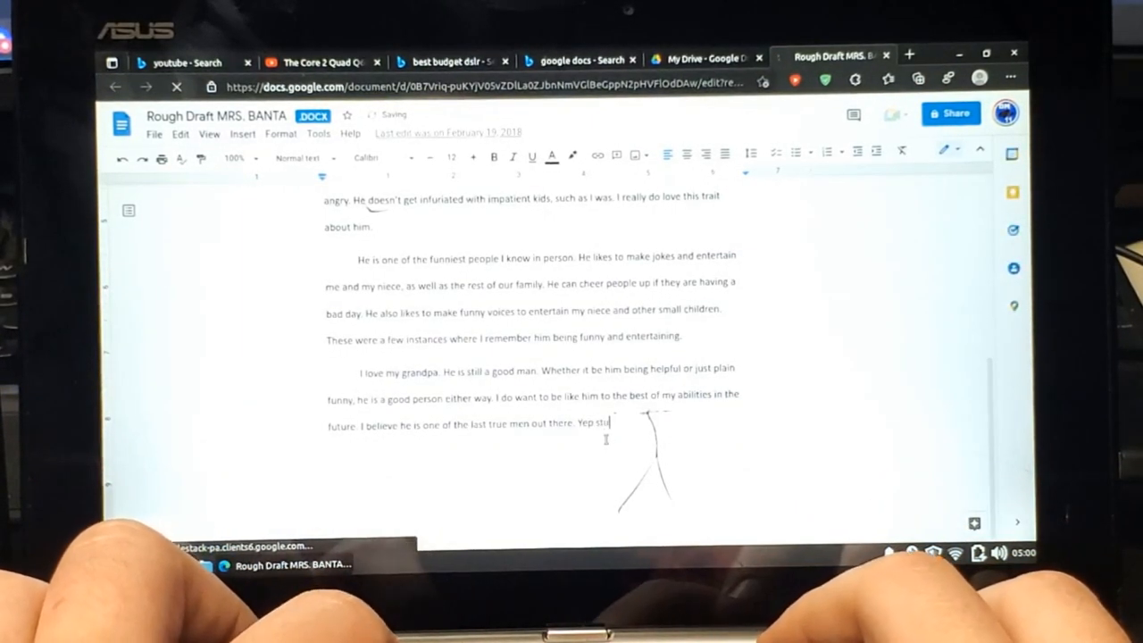